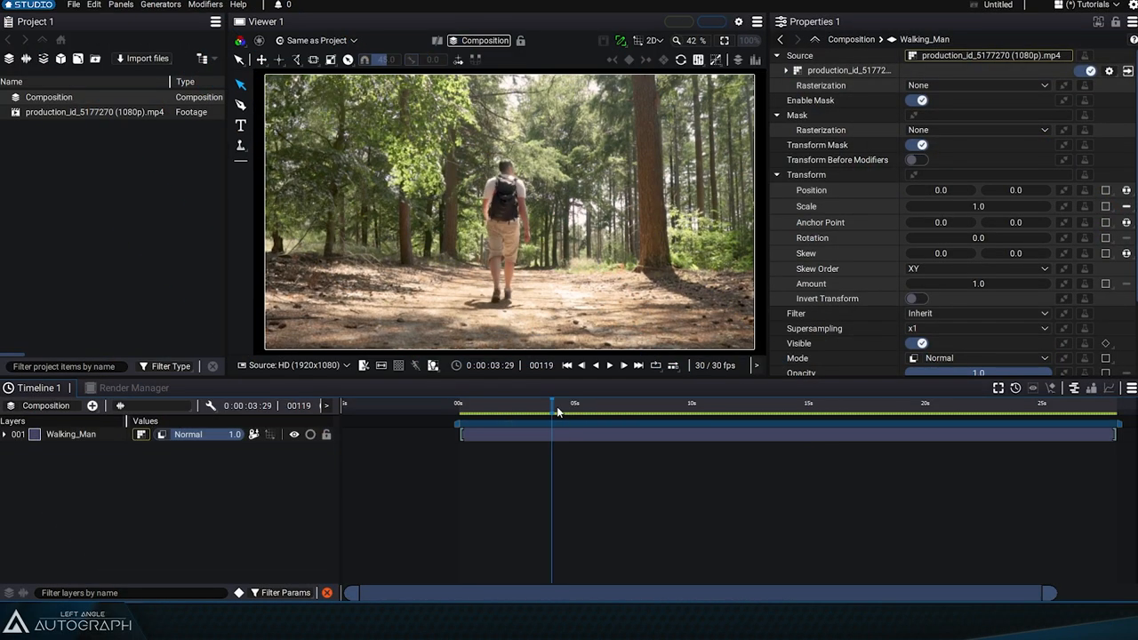
Step: Scrub the walking clip to a mid-clip frame and show the Walking_Man layer's modifier list
drag(558, 406, 512, 405)
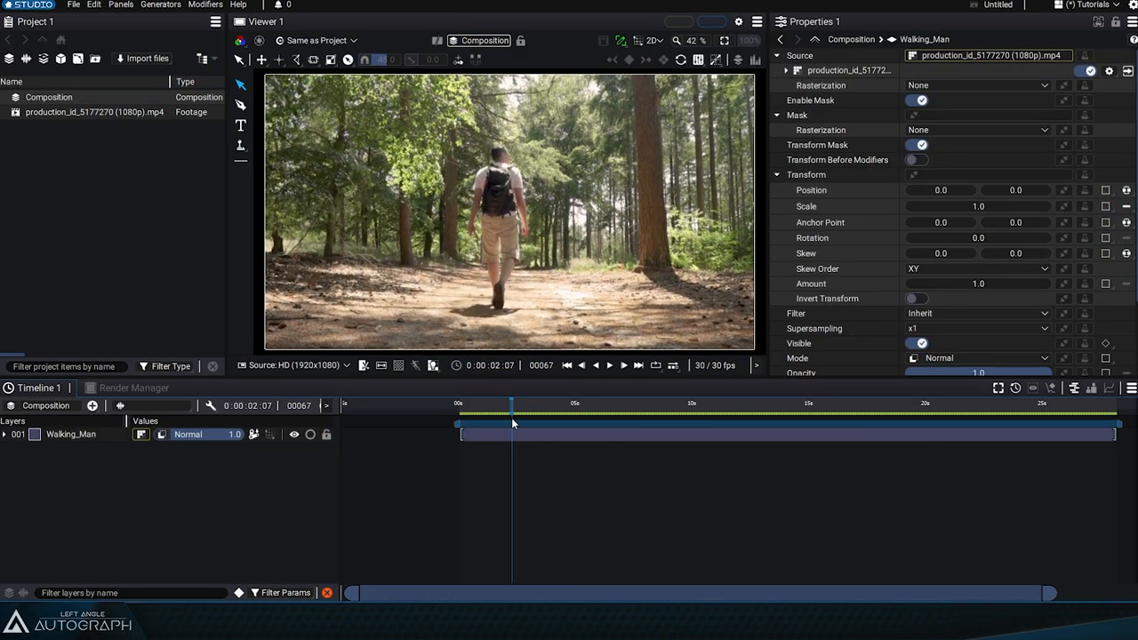
click(910, 424)
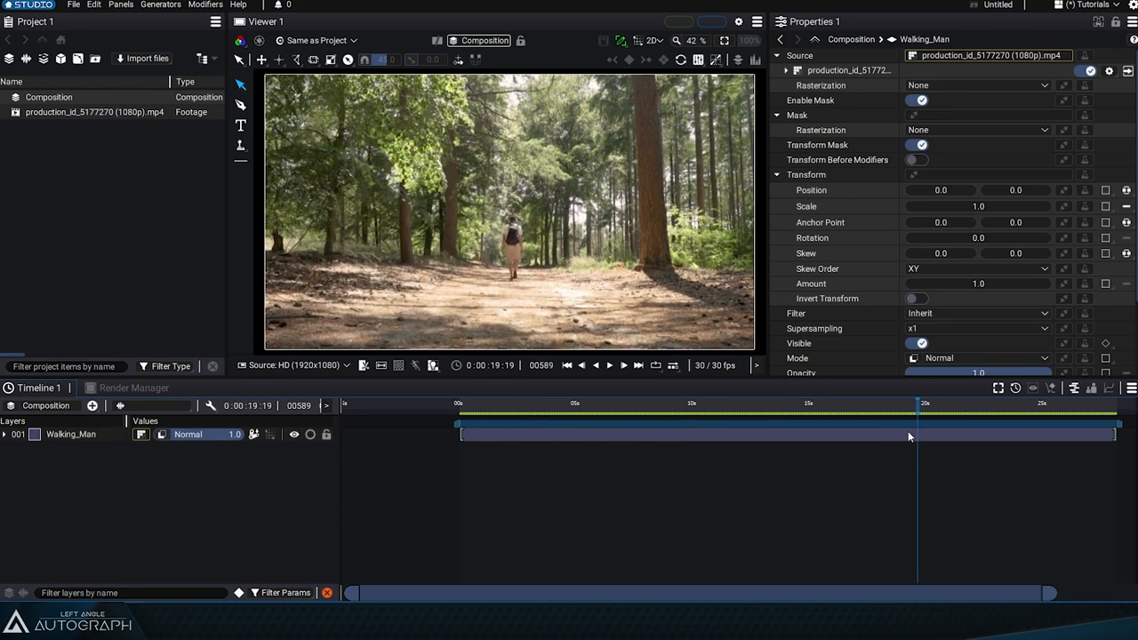
click(758, 412)
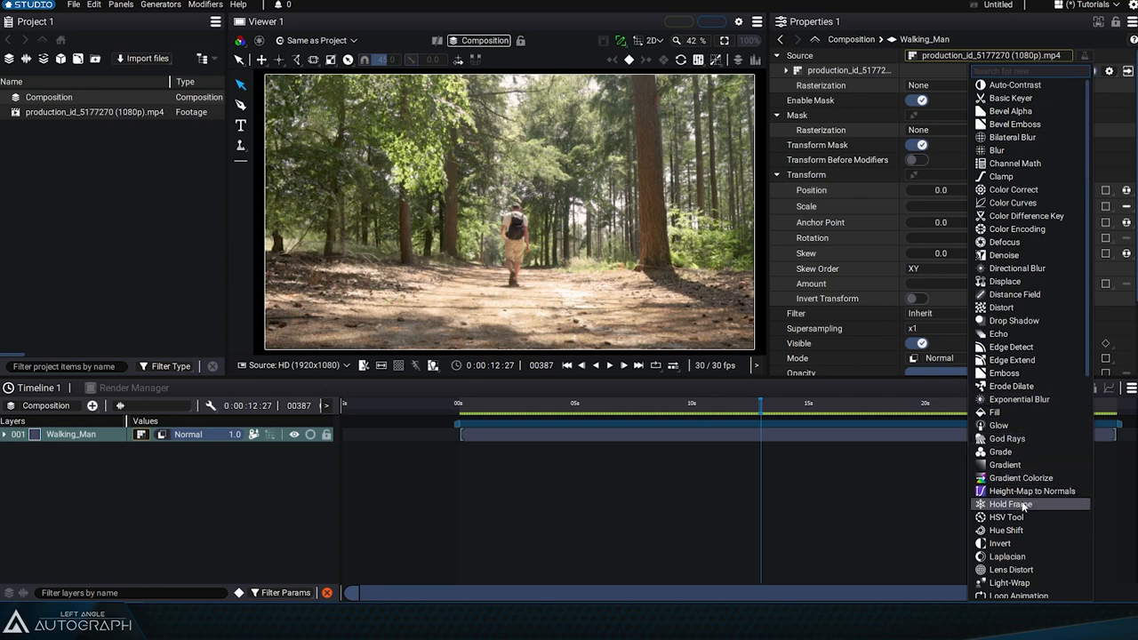
Step: Add a Hold Frame modifier to Walking_Man and set its held frame to 0:00:36:20
click(1010, 505)
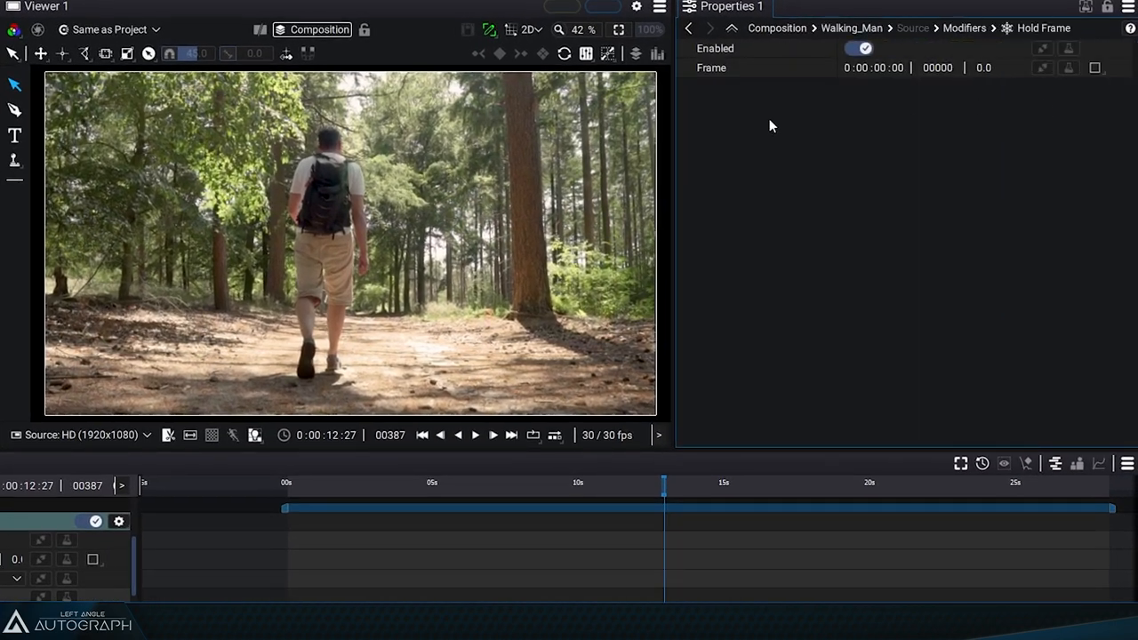
click(939, 67)
text(00200)
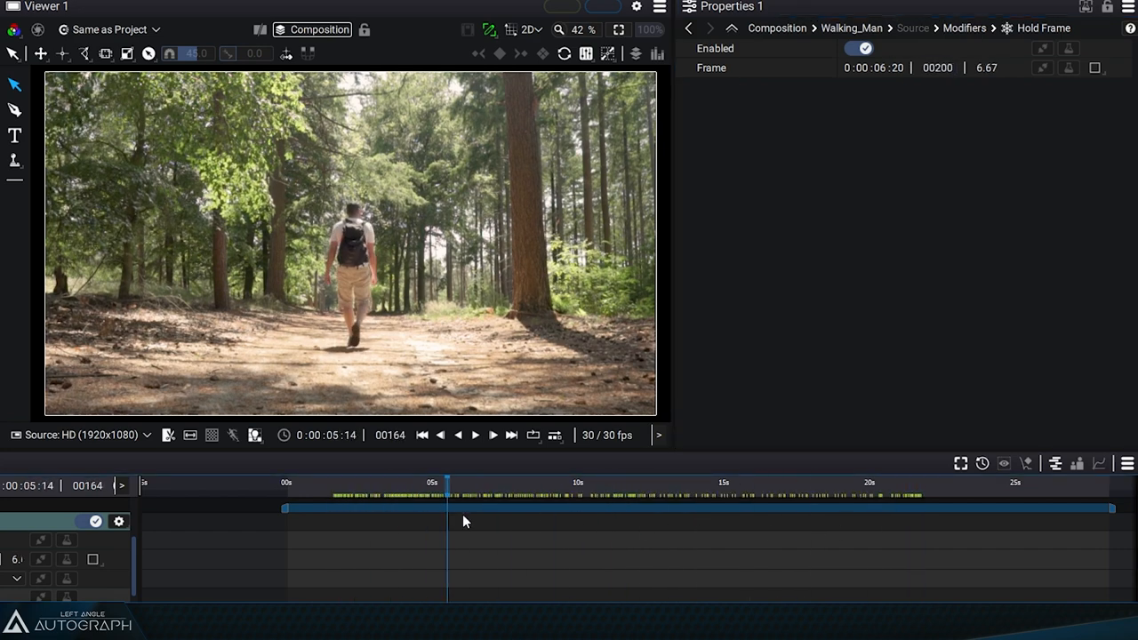
click(713, 519)
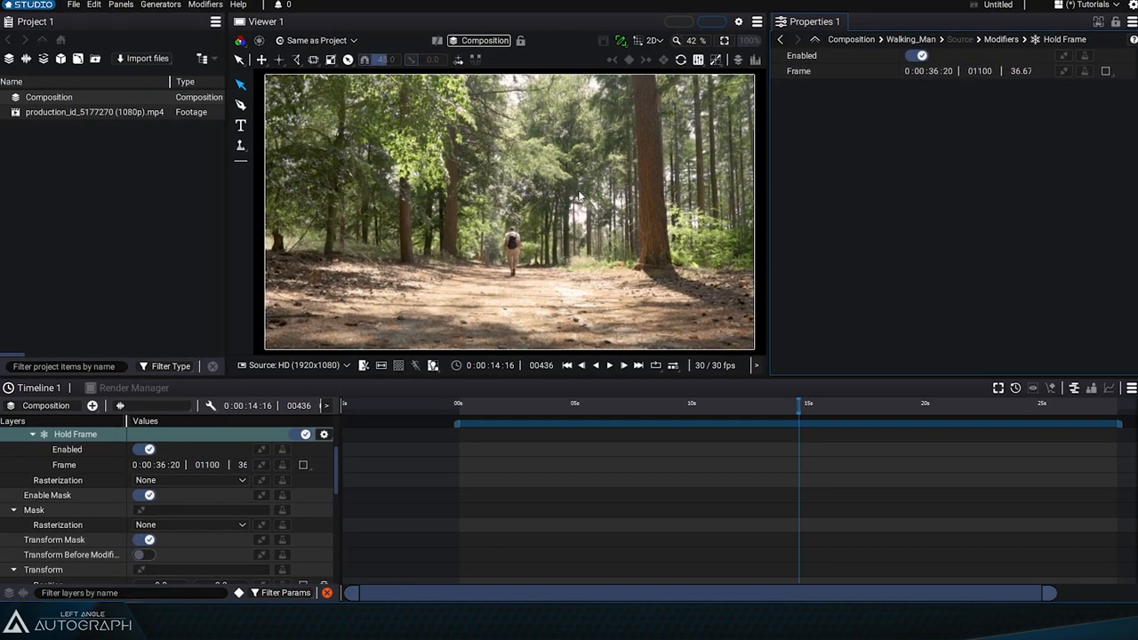
Step: In the source footage's settings, choose the On Missing Frame behaviour
click(80, 112)
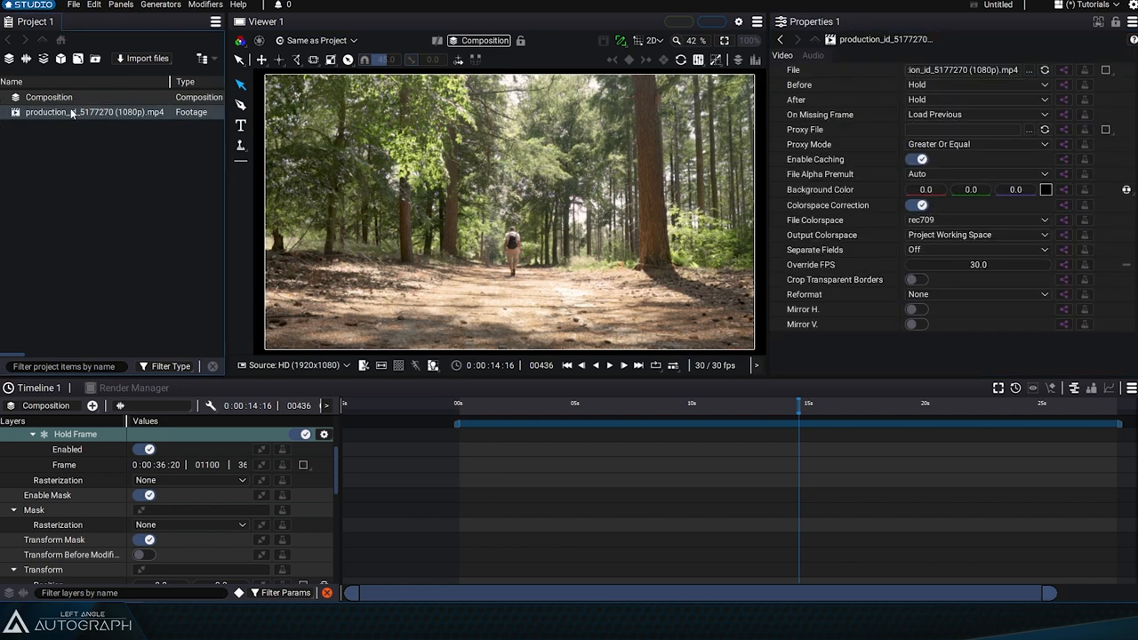
click(976, 99)
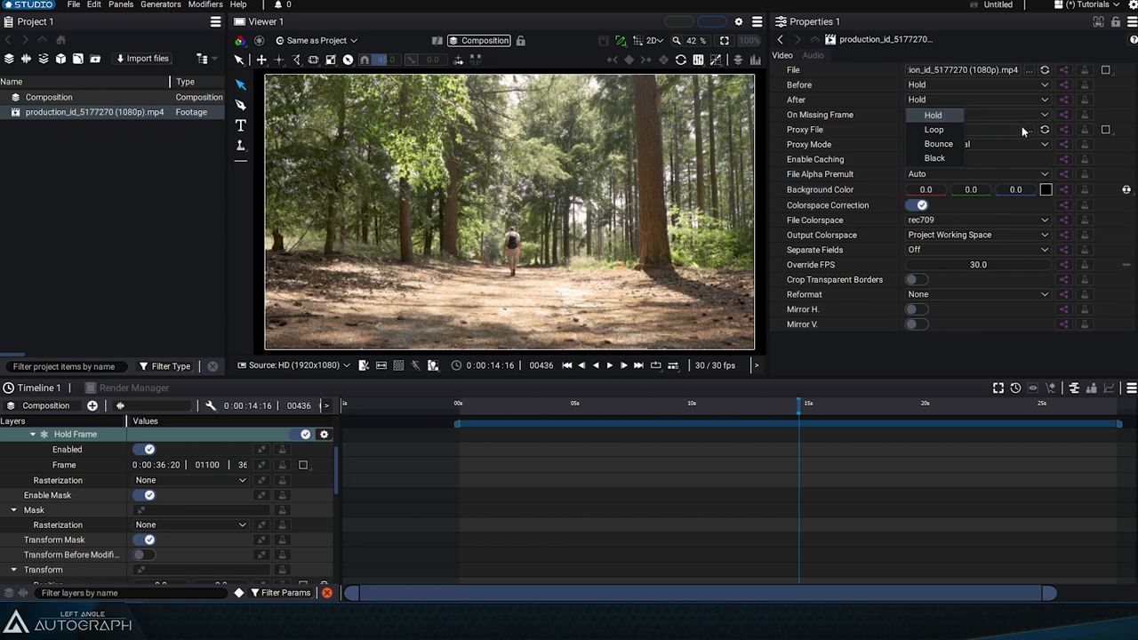
click(931, 128)
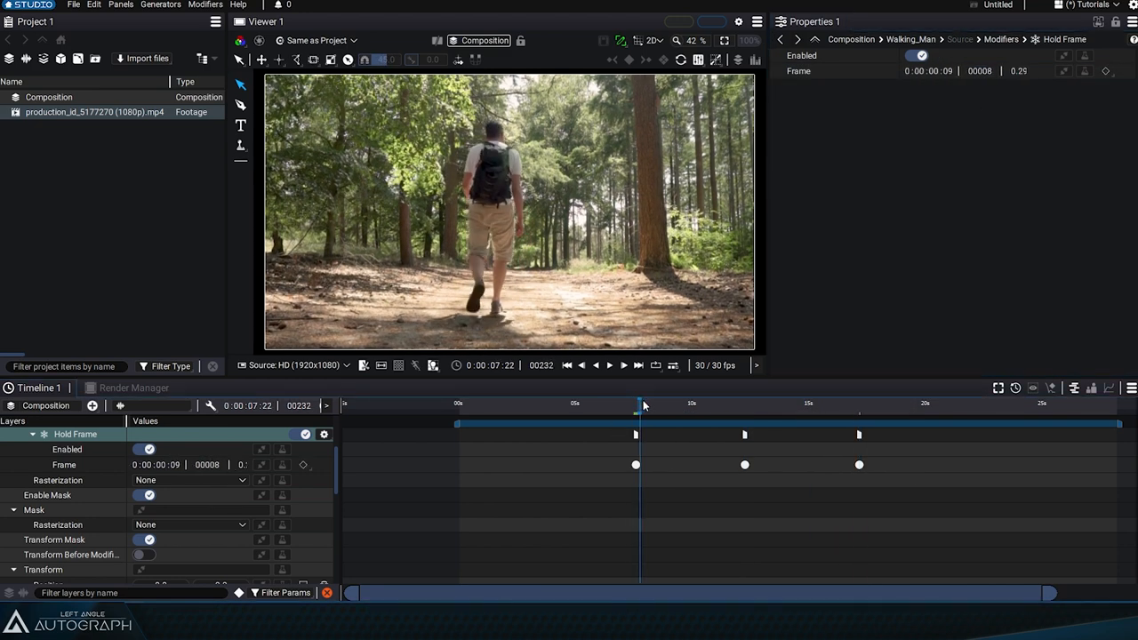
Step: Move the playhead to set another Hold Frame Frame keyframe on Walking_Man
click(686, 405)
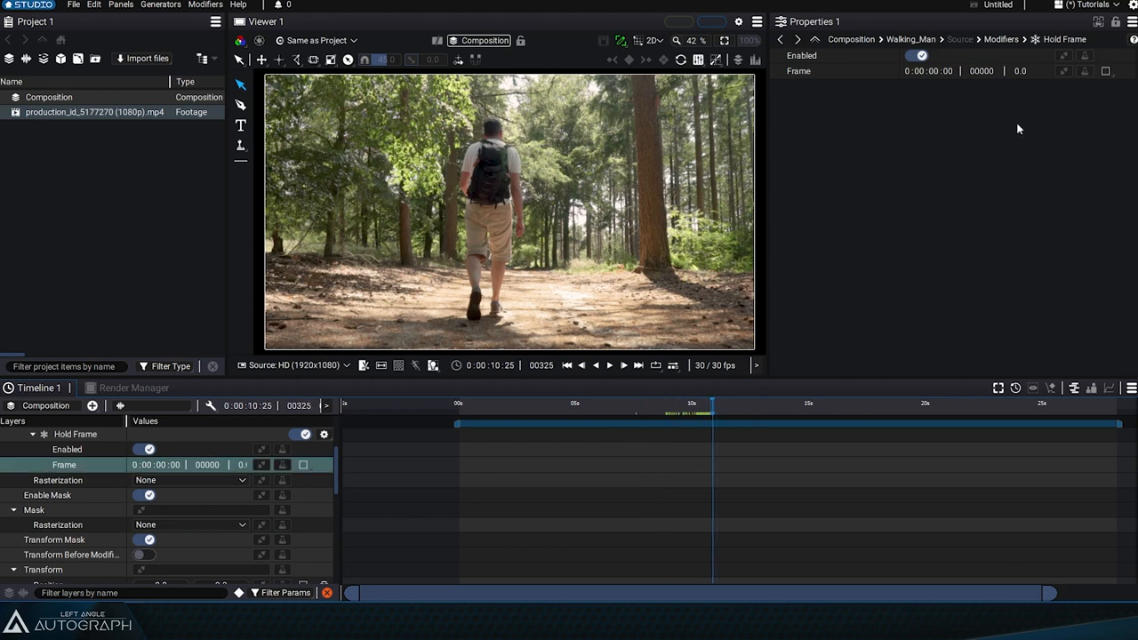
mouse_move(967, 93)
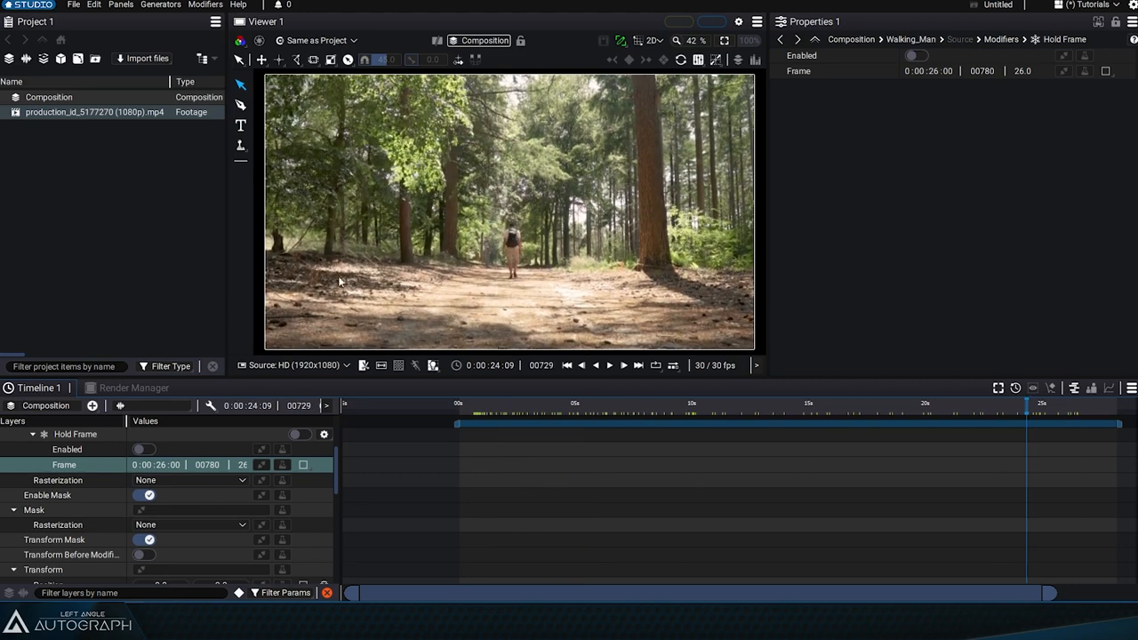
Step: Clear the Frame keyframes and hold frame 00780 on the Walking_Man layer
click(849, 412)
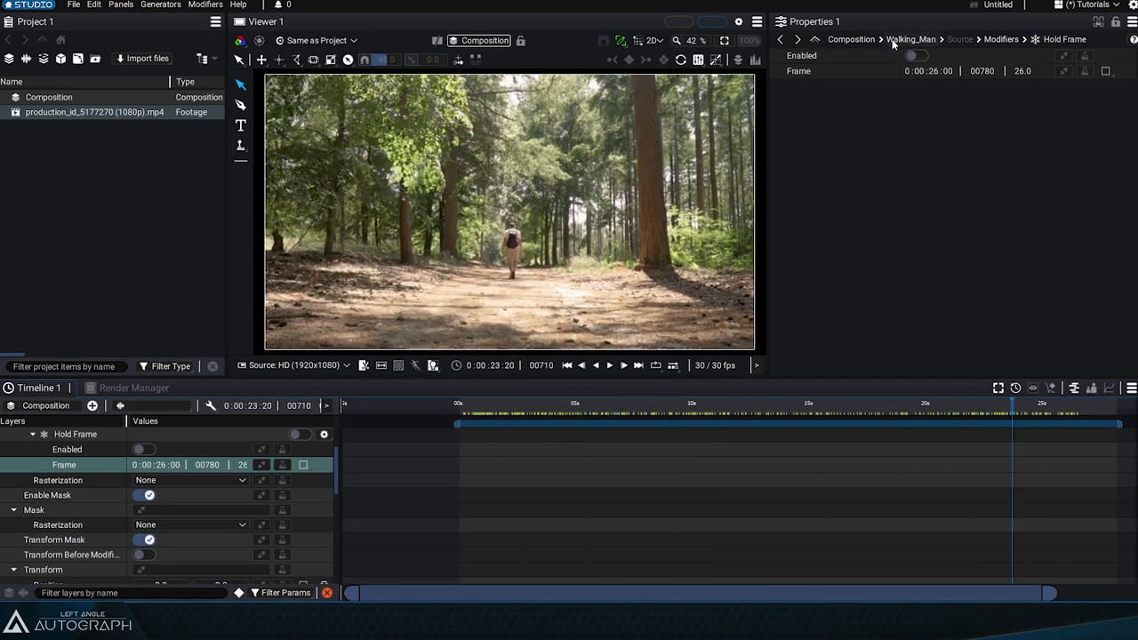
Step: Return to the layer properties and duplicate Walking_Man as Walking_Man 2 above it
click(918, 55)
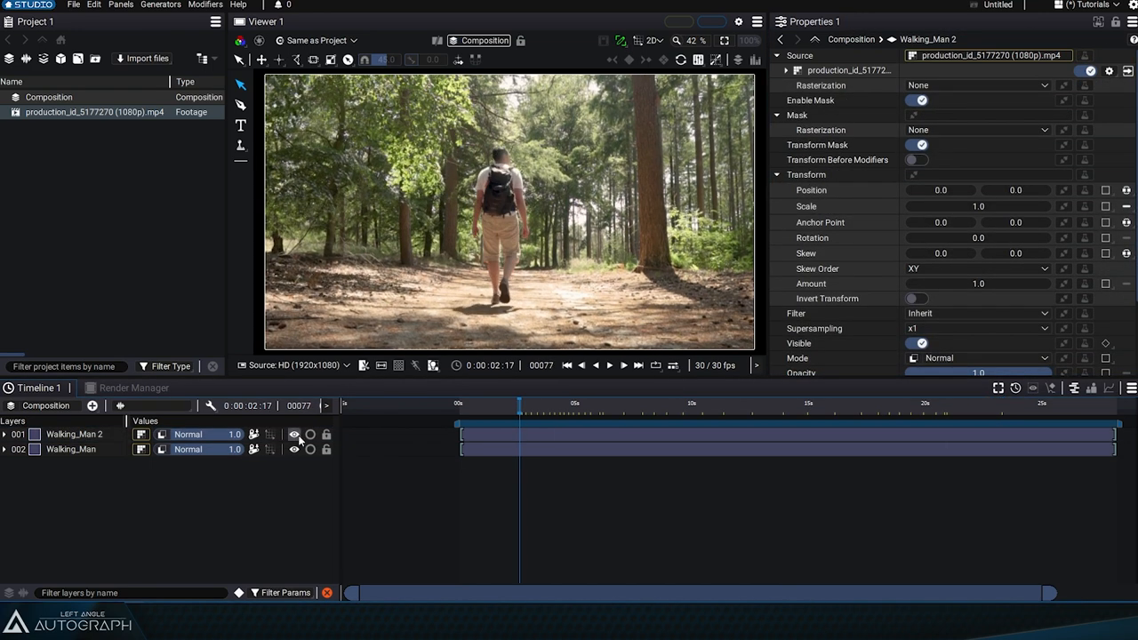
click(601, 427)
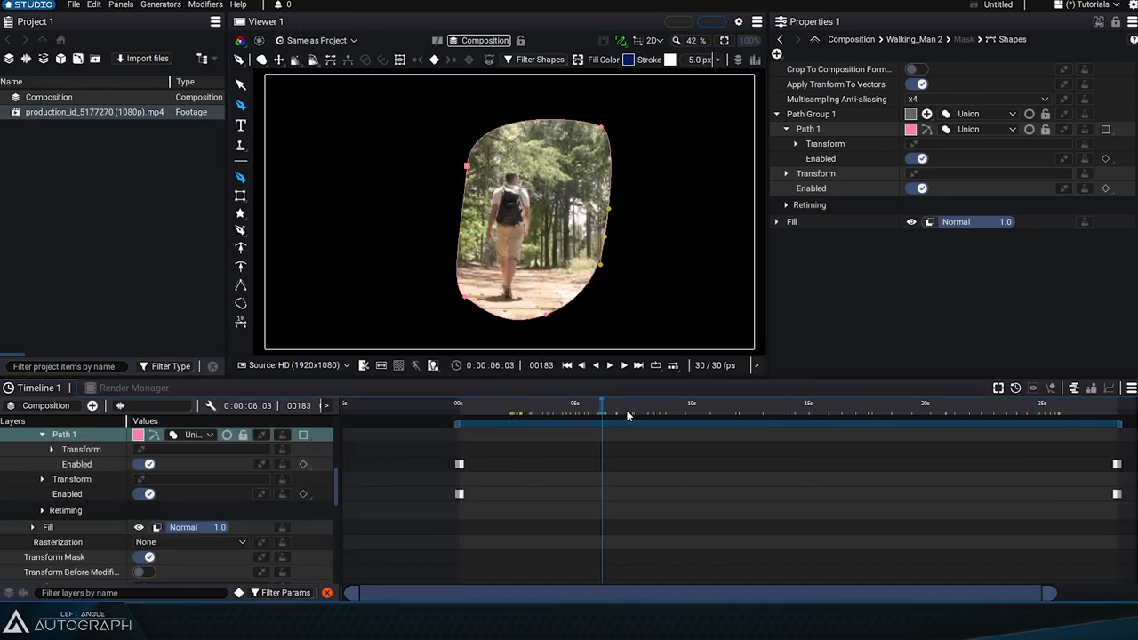
Step: Adjust the walker mask shape at another time and expand its Fill settings
click(560, 403)
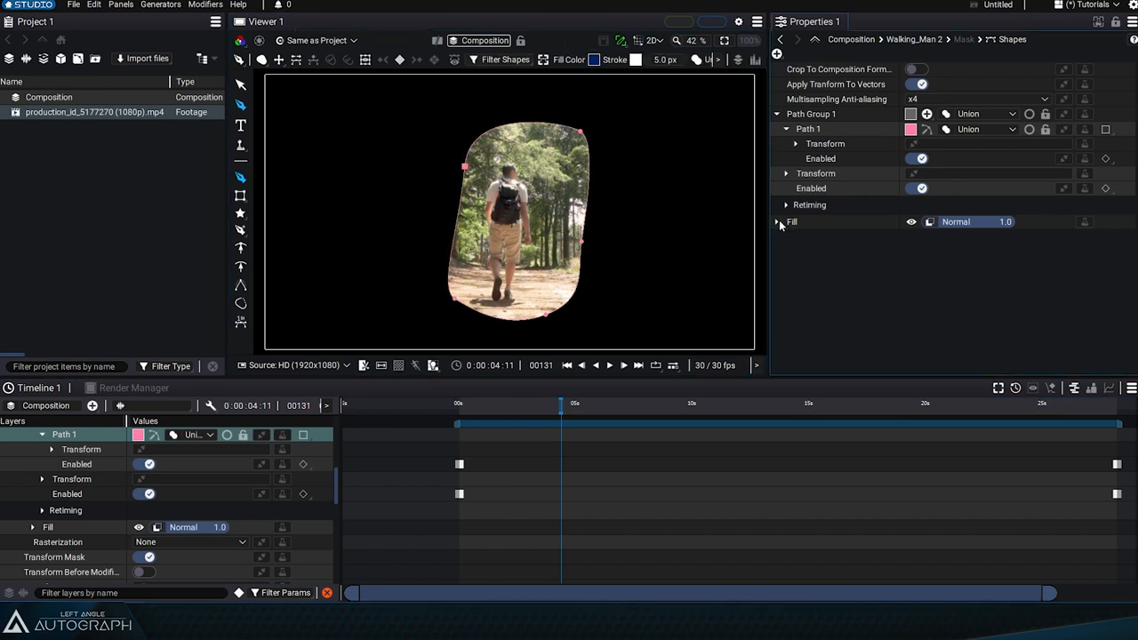
click(786, 220)
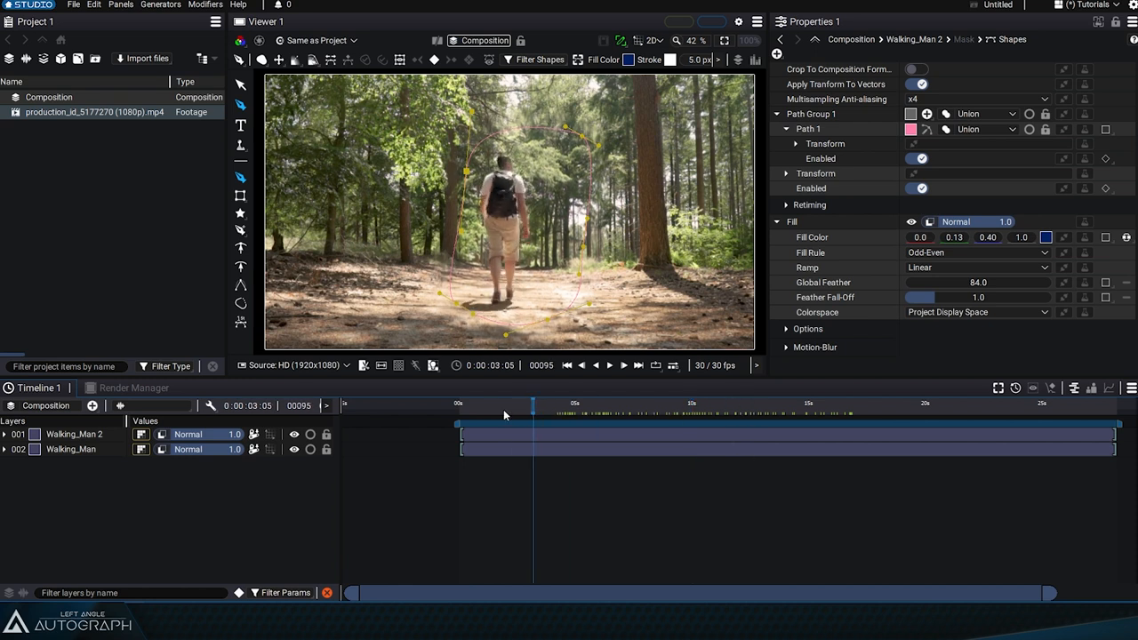
Step: Check the mask's global feather of 84 by scrubbing through the clip
drag(533, 402, 668, 401)
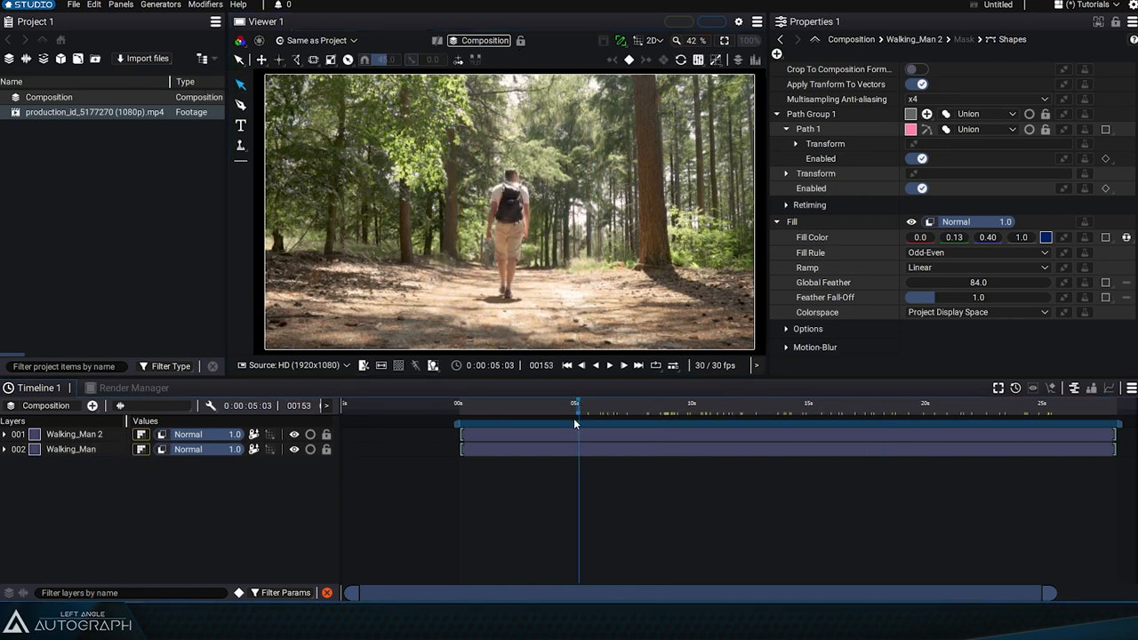
click(953, 401)
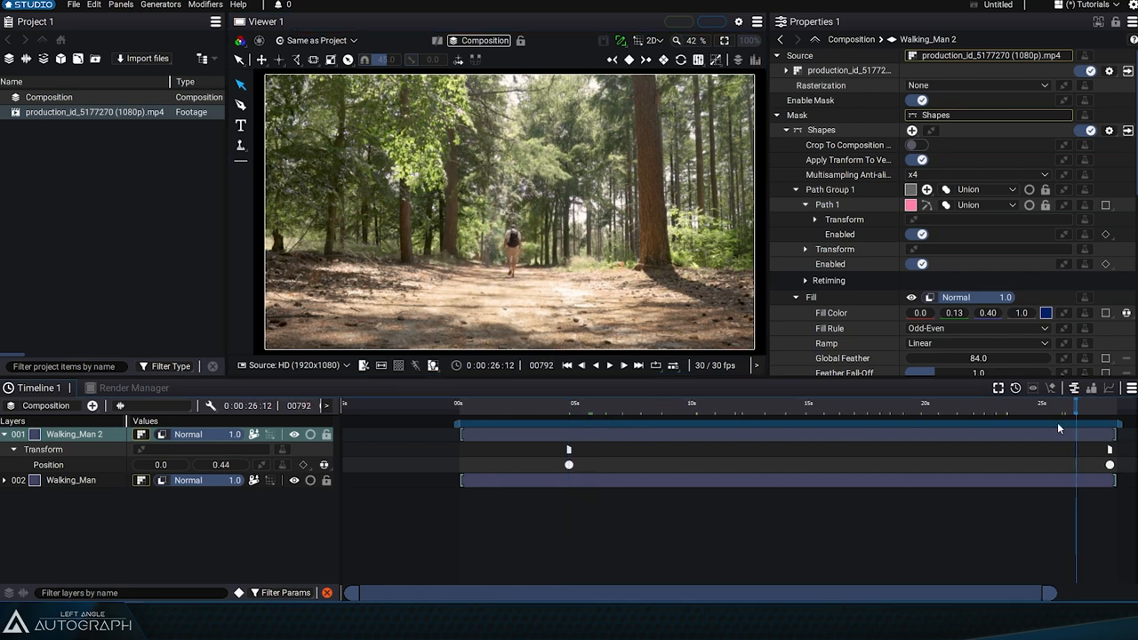
Step: Check the Walking_Man 2 Position animation at an earlier time, vertical value 6.52
click(599, 403)
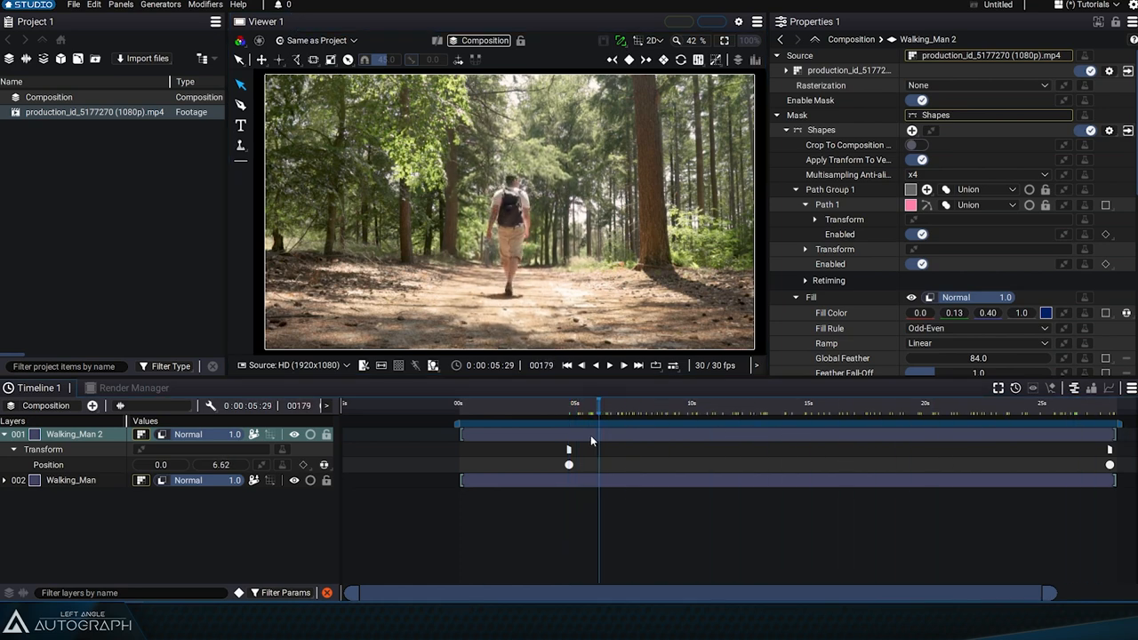